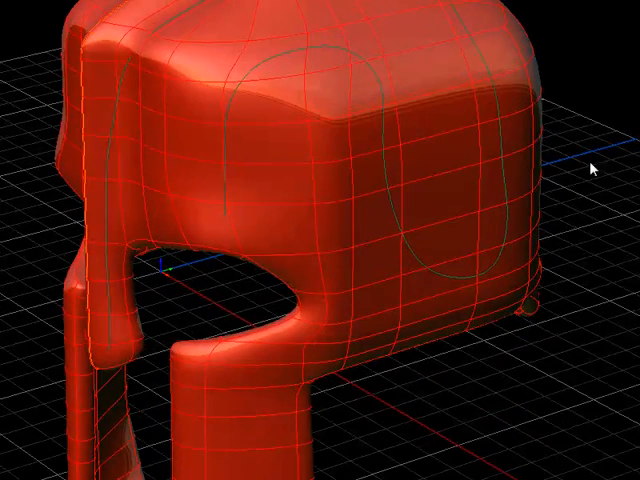
Step: Bring up the General context menu over the red helmet surface model in the viewport
right_click(596, 164)
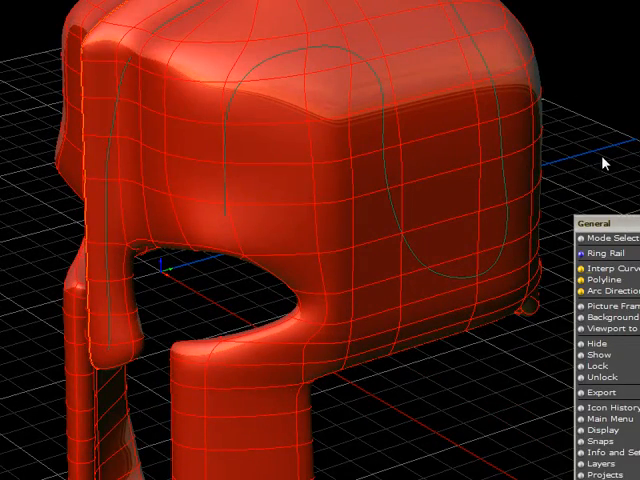